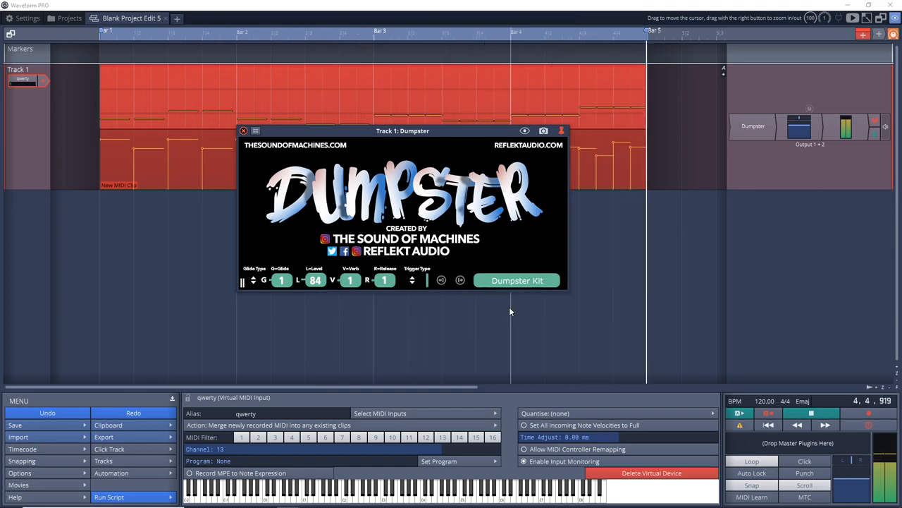
Step: Load the Playable Tink preset in Dumpster with reverb 41 and release 58
left_click(516, 280)
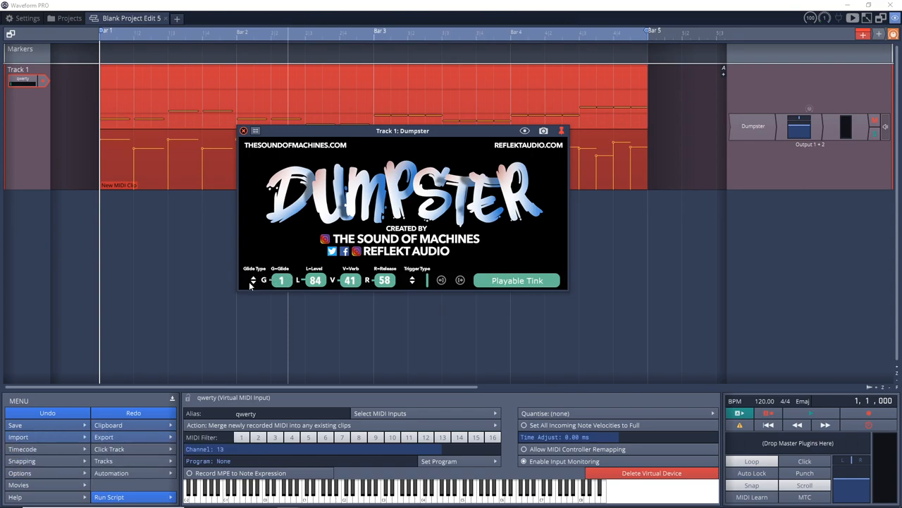
Step: Set Dumpster glide to 5, level 83 and reverb 40, then review the trigger types
left_click(252, 280)
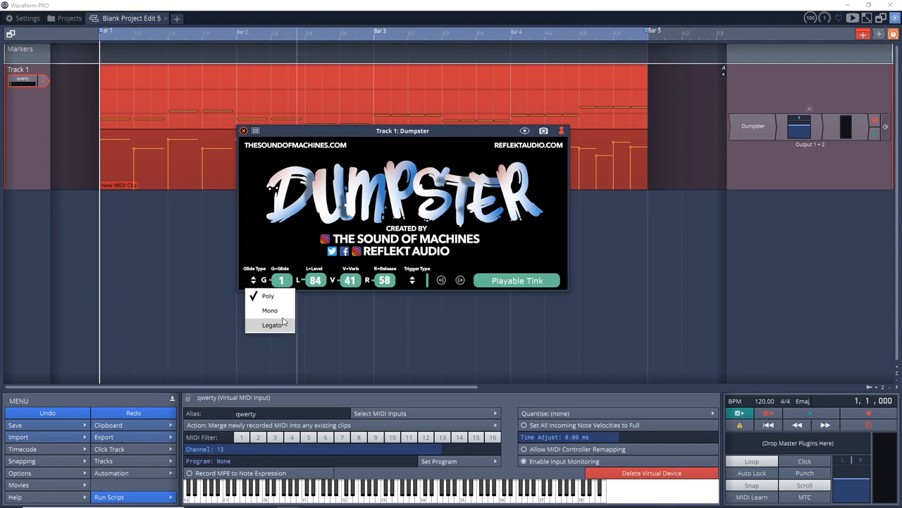
left_click(271, 296)
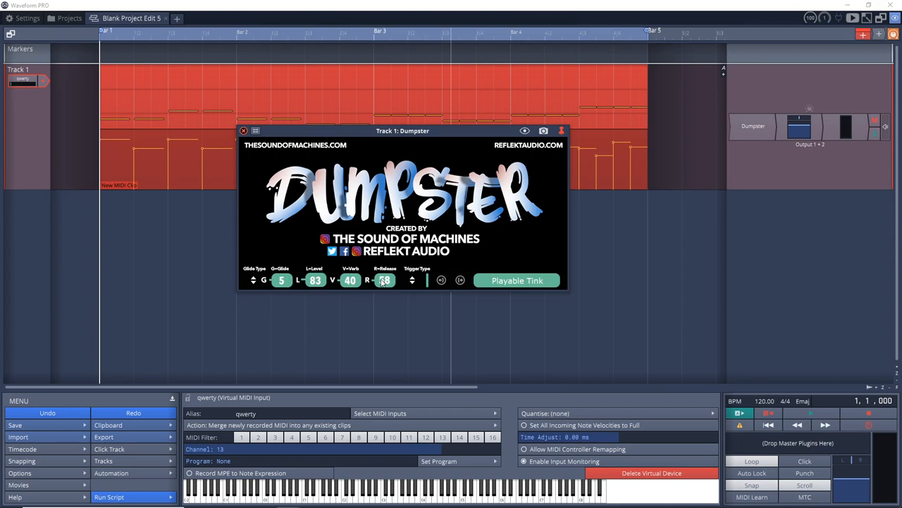
left_click(417, 279)
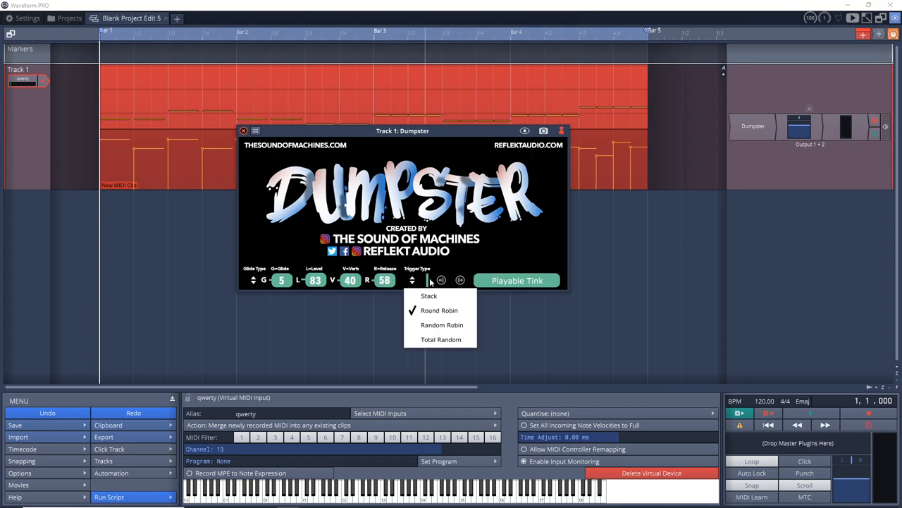
mouse_move(429, 296)
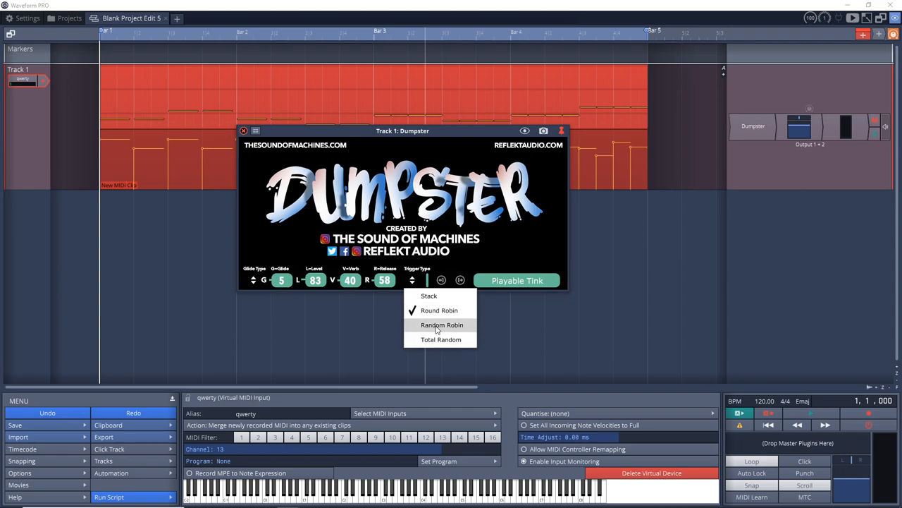
mouse_move(440, 339)
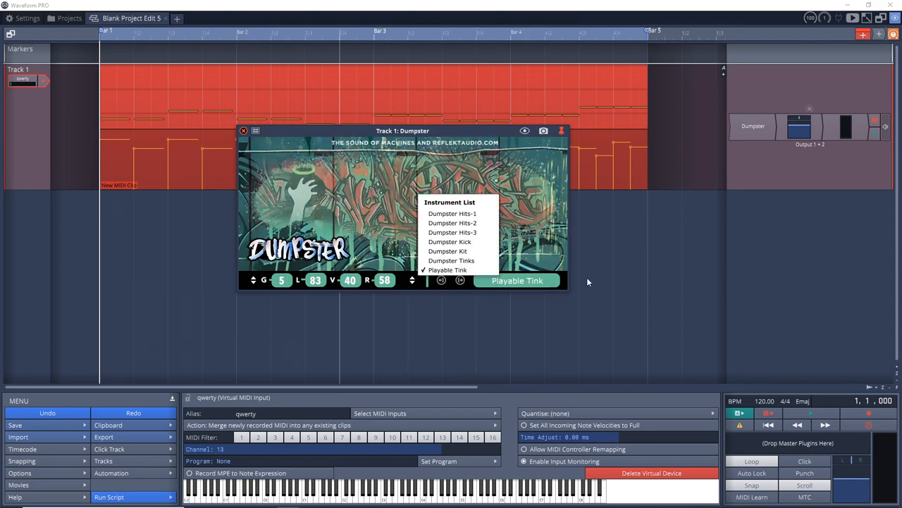
mouse_move(462, 205)
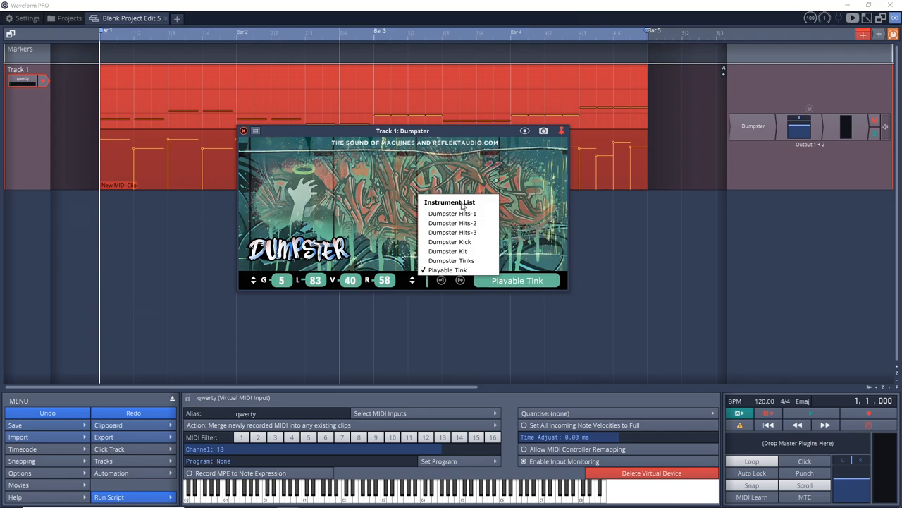
Step: Dismiss the instrument list, keeping Playable Tink loaded
left_click(446, 271)
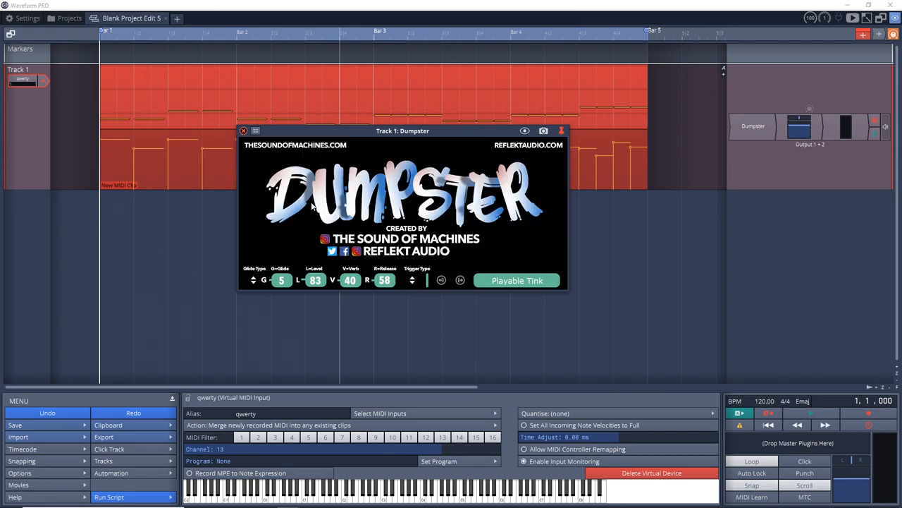
Step: Switch to Dumpster Tinks with glide 46, level 97, reverb 25 and release 6
left_click(516, 280)
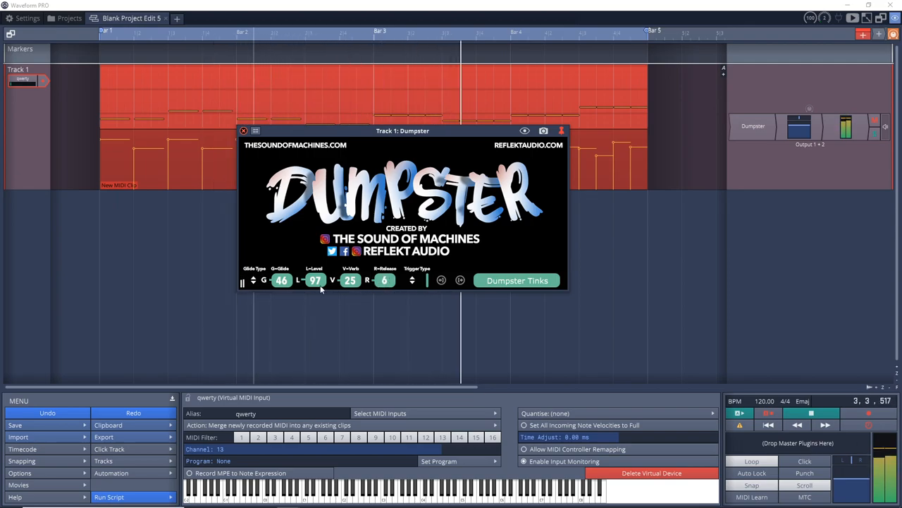
left_click(252, 280)
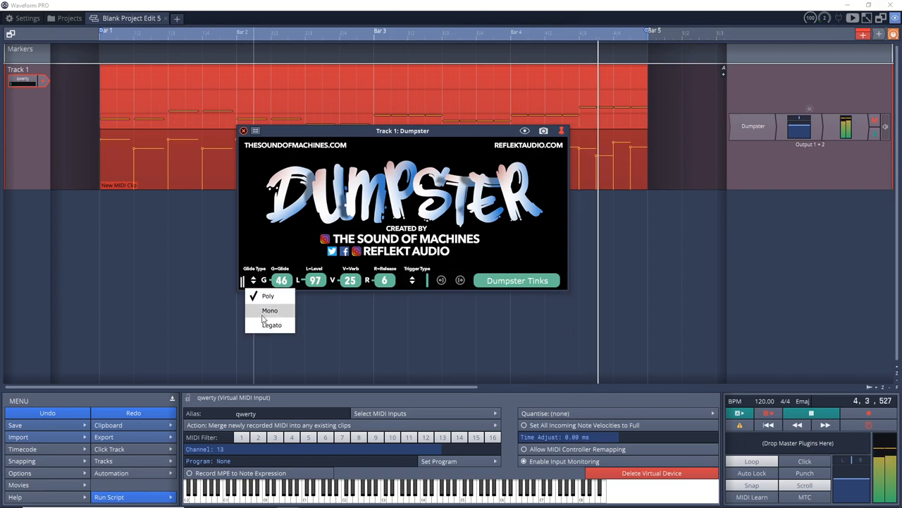